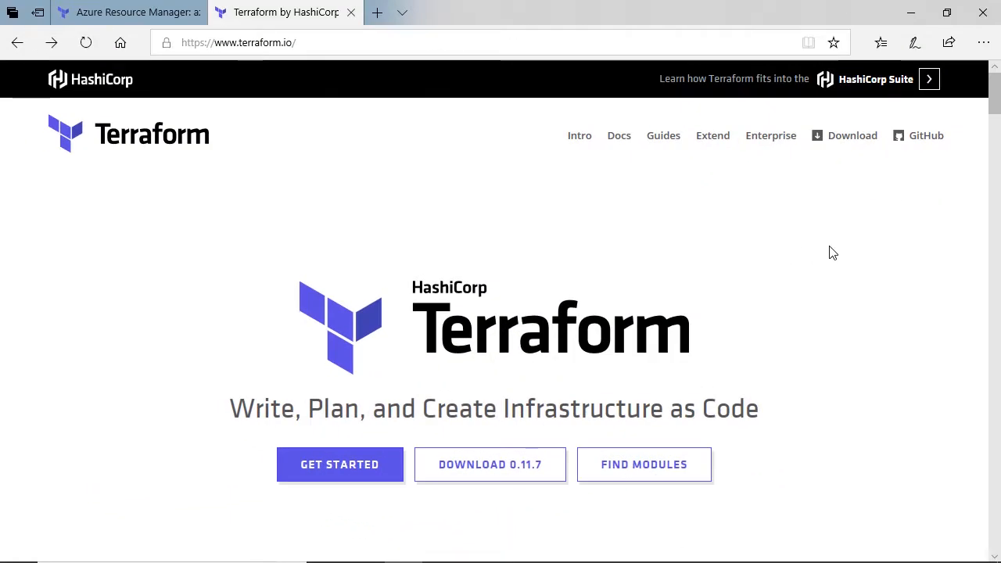
Open the Azure provider docs via Docs > Providers and scroll to Database Resources.
{"action": "left_click", "coordinate": [618, 135]}
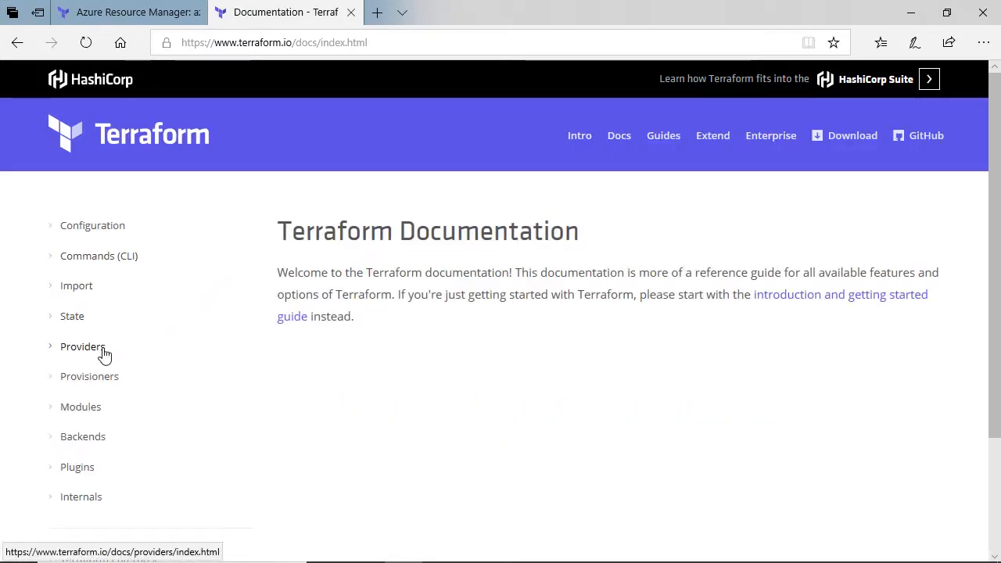
{"action": "left_click", "coordinate": [82, 346]}
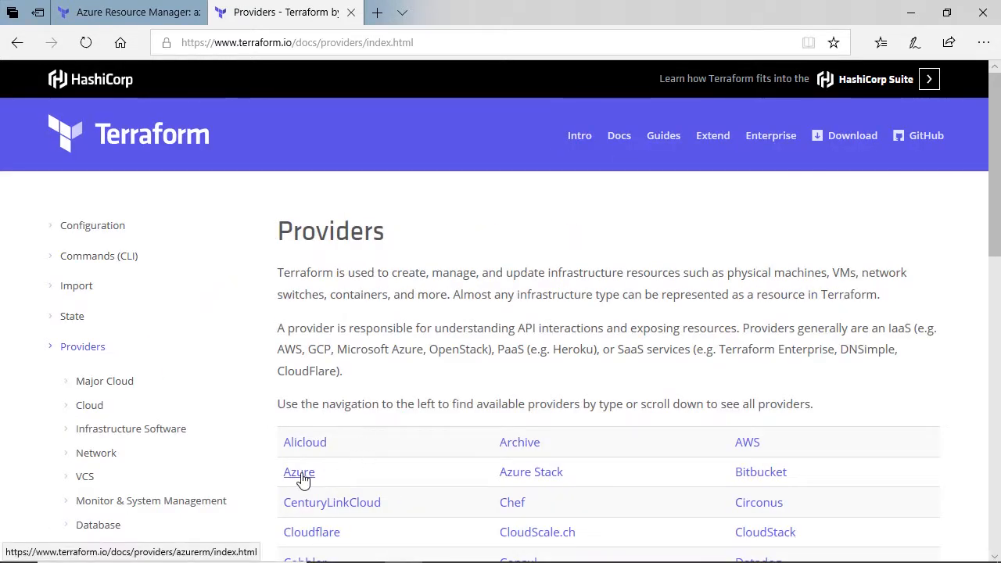
{"action": "left_click", "coordinate": [299, 472]}
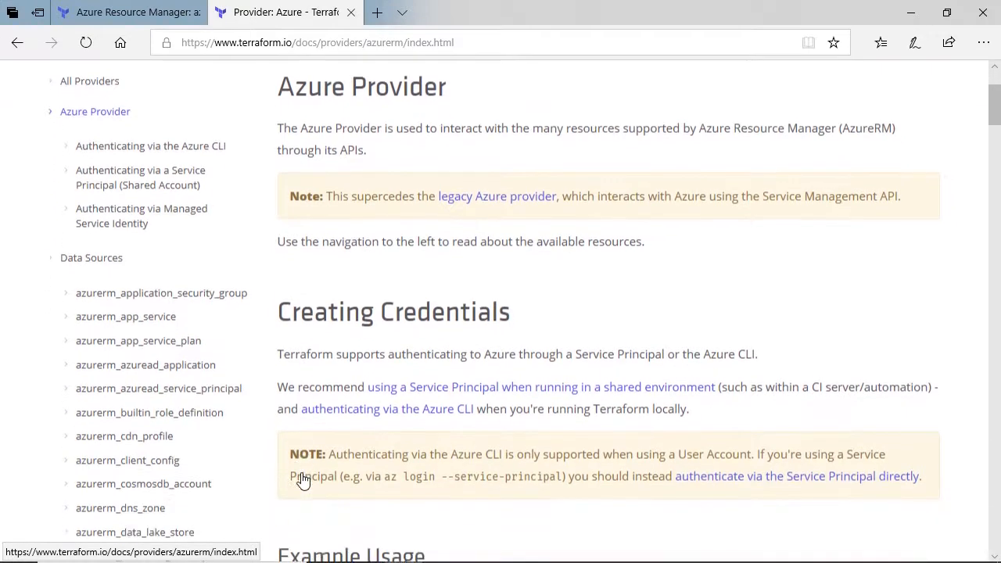
{"action": "scroll", "scroll_direction": "down", "scroll_amount": 3}
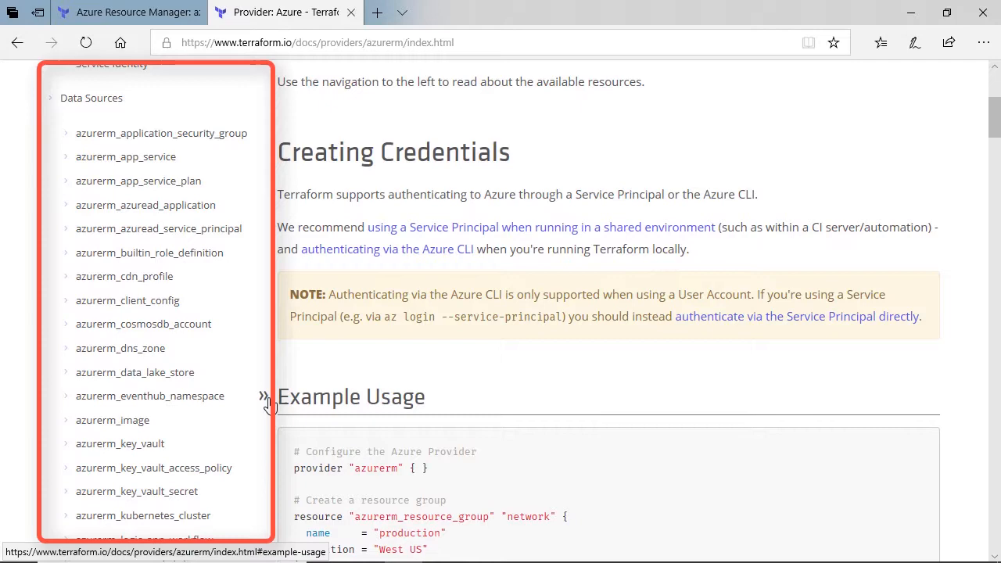
{"action": "scroll", "scroll_direction": "down", "scroll_amount": 3}
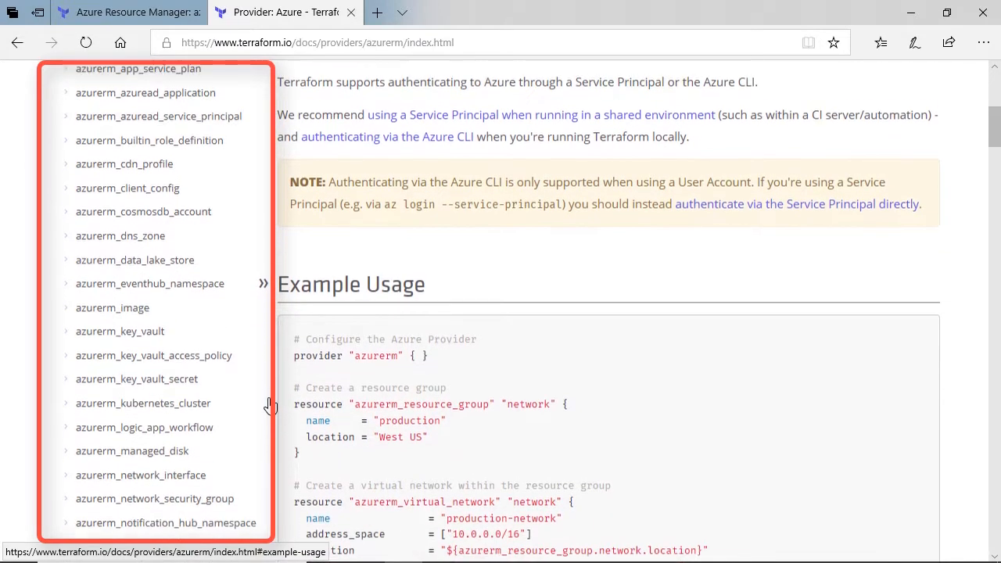
{"action": "scroll", "scroll_direction": "down", "scroll_amount": 3}
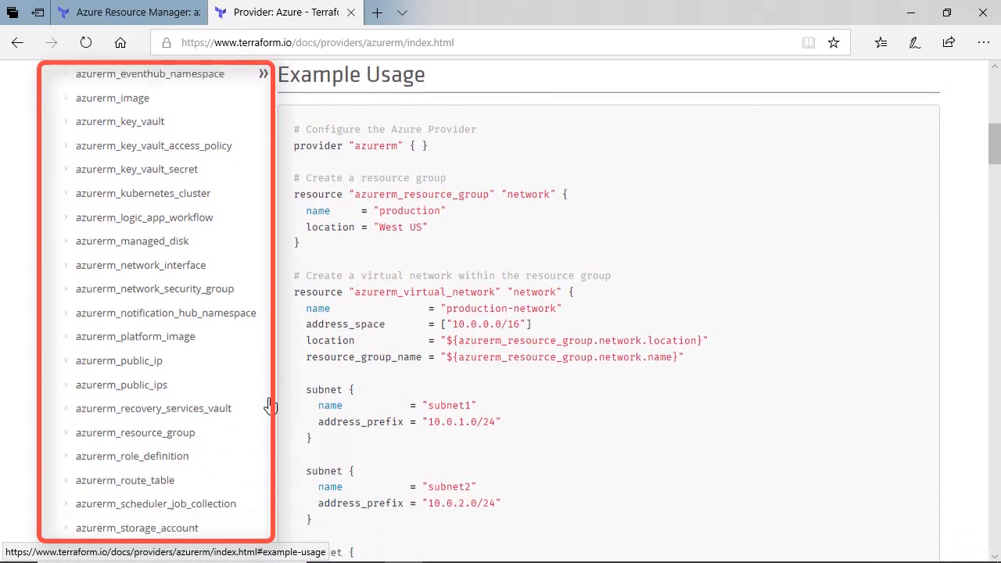
{"action": "scroll", "scroll_direction": "down", "scroll_amount": 3}
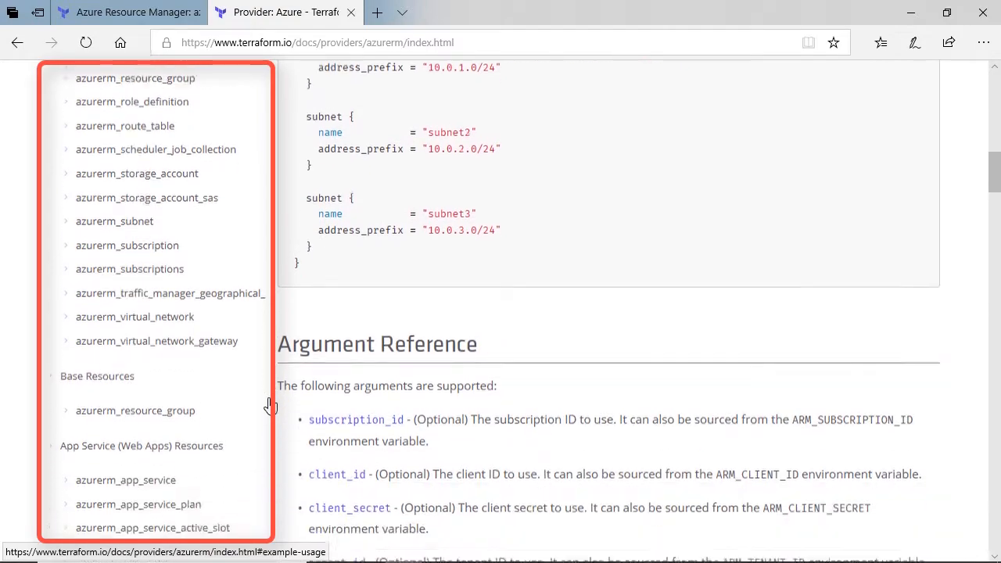
{"action": "scroll", "scroll_direction": "down", "scroll_amount": 3}
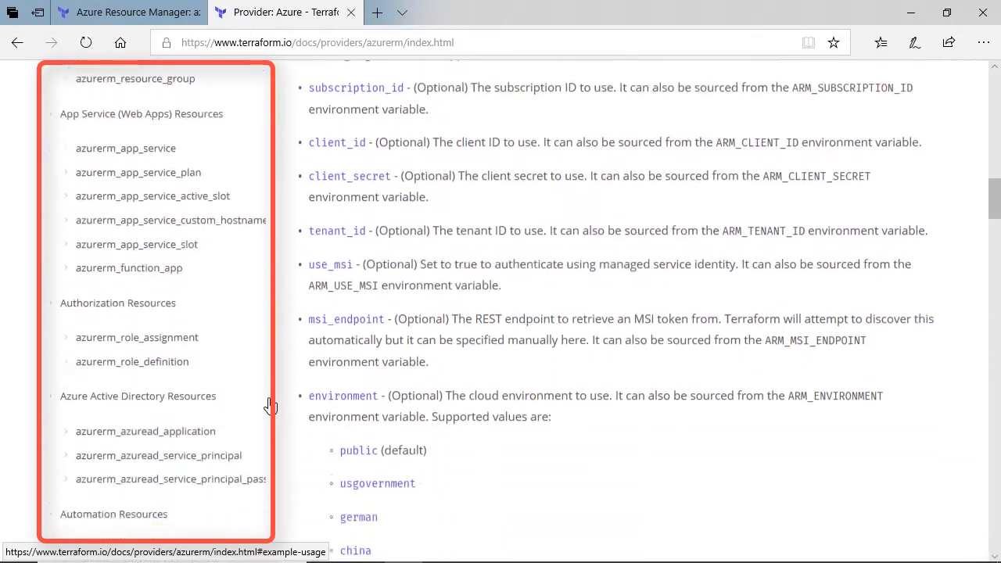
{"action": "scroll", "scroll_direction": "down", "scroll_amount": 3}
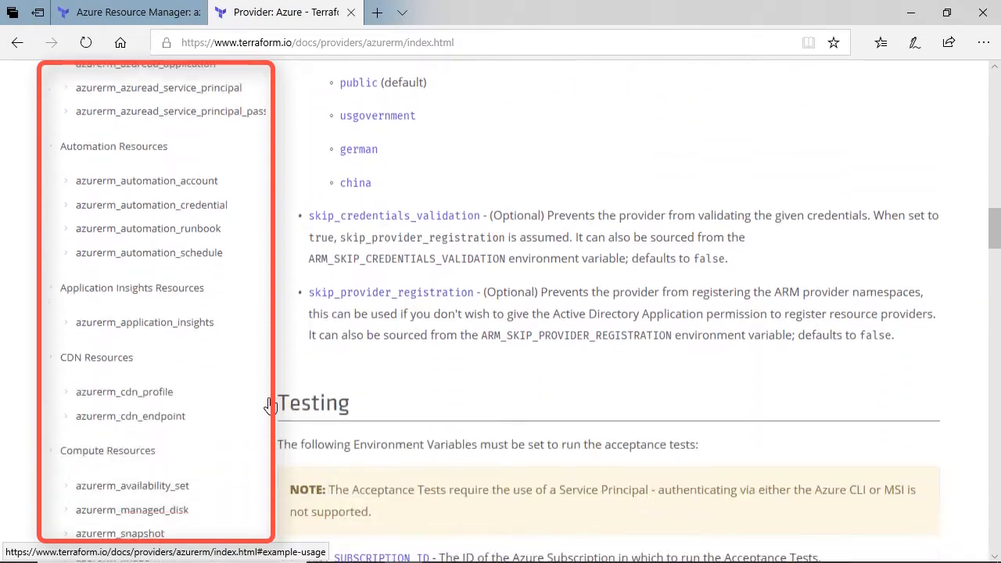
{"action": "scroll", "scroll_direction": "down", "scroll_amount": 3}
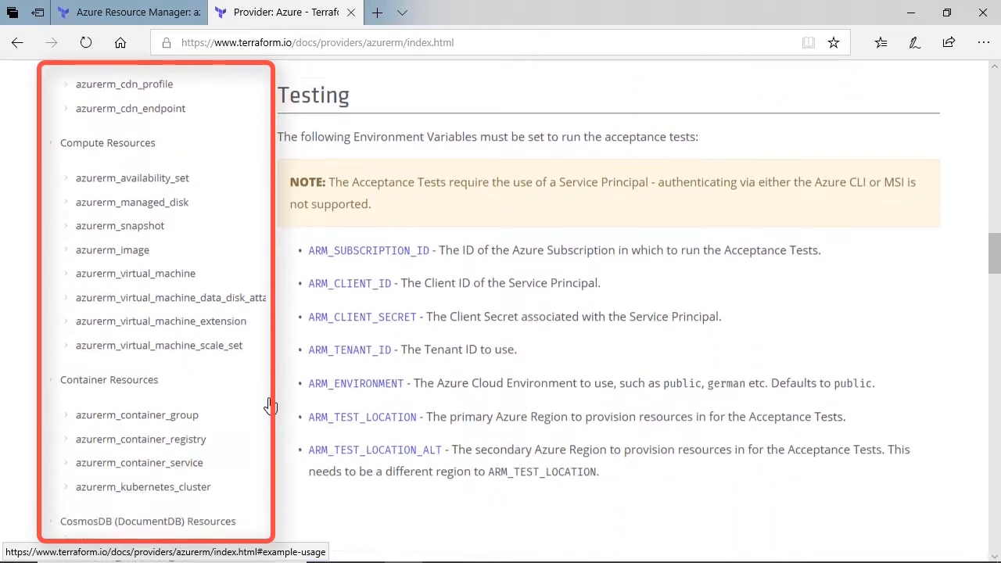
{"action": "scroll", "scroll_direction": "down", "scroll_amount": 3}
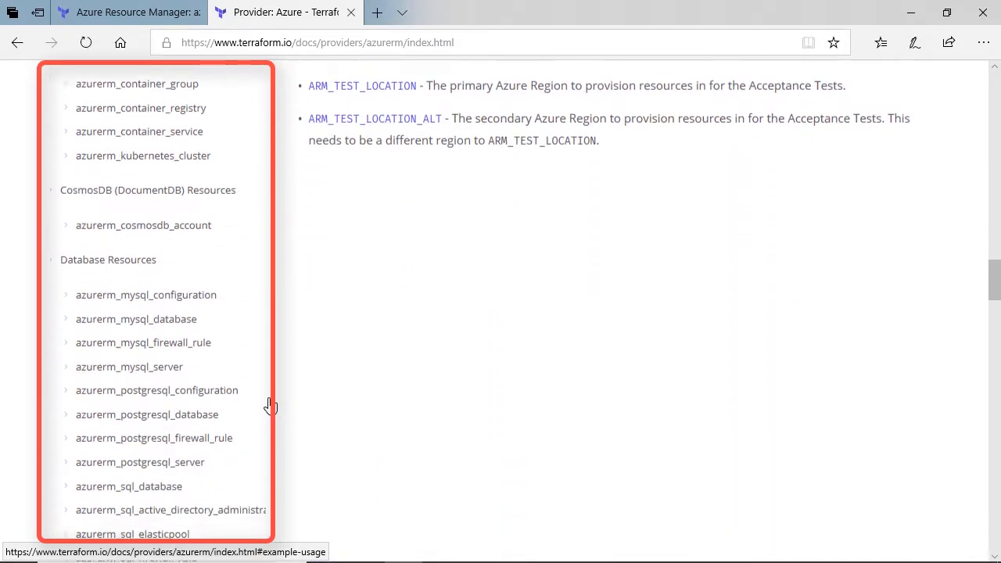
{"action": "scroll", "scroll_direction": "down", "scroll_amount": 3}
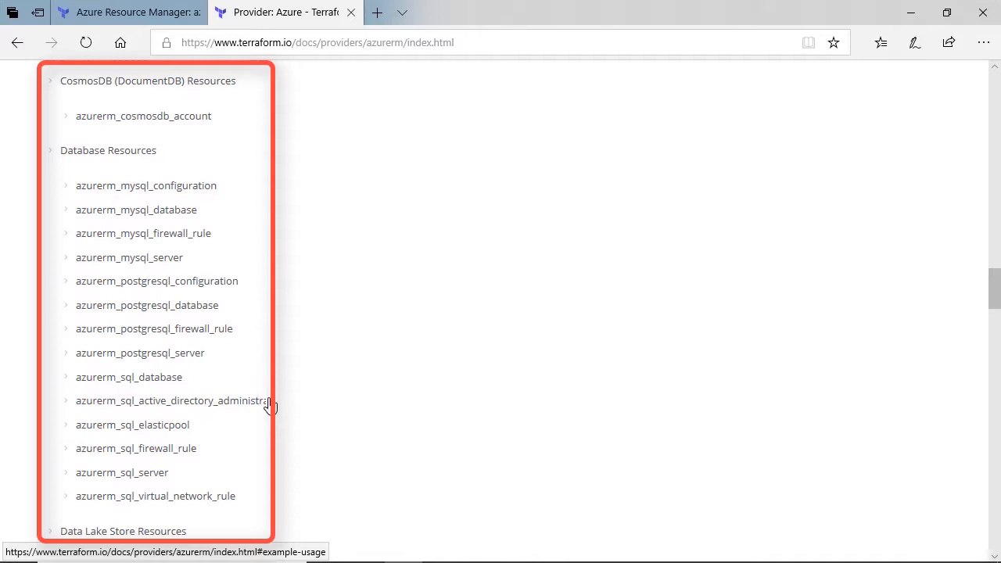
{"action": "mouse_move", "coordinate": [305, 273]}
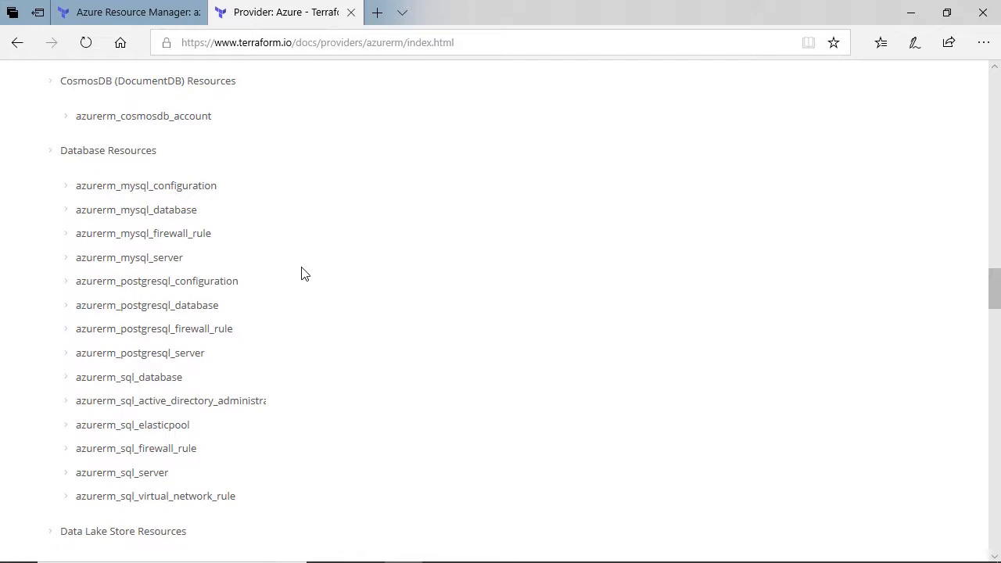
{"action": "mouse_move", "coordinate": [273, 348]}
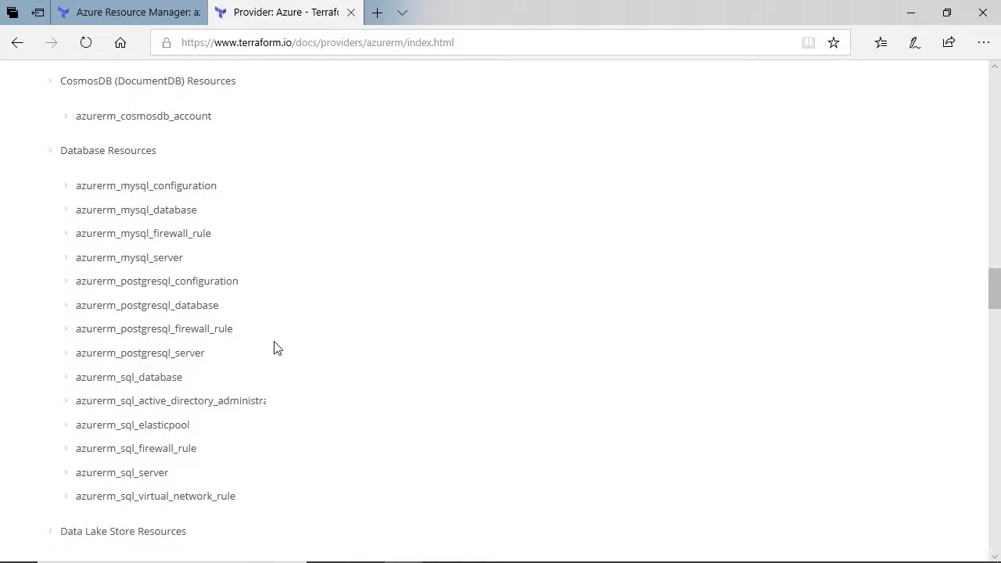
Open the azurerm_sql_server reference page and scroll to its example usage.
{"action": "left_click", "coordinate": [128, 377]}
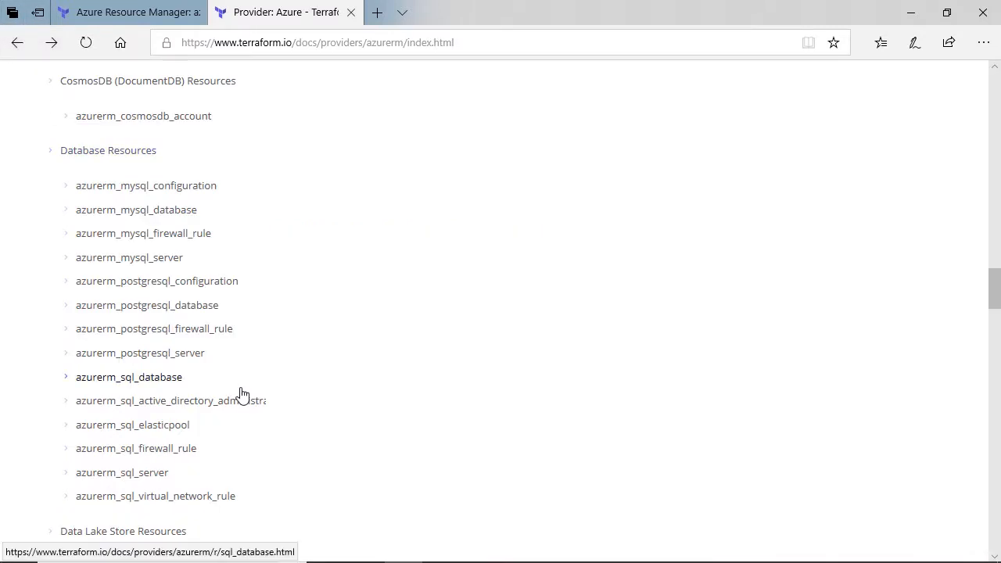
{"action": "left_click", "coordinate": [122, 472]}
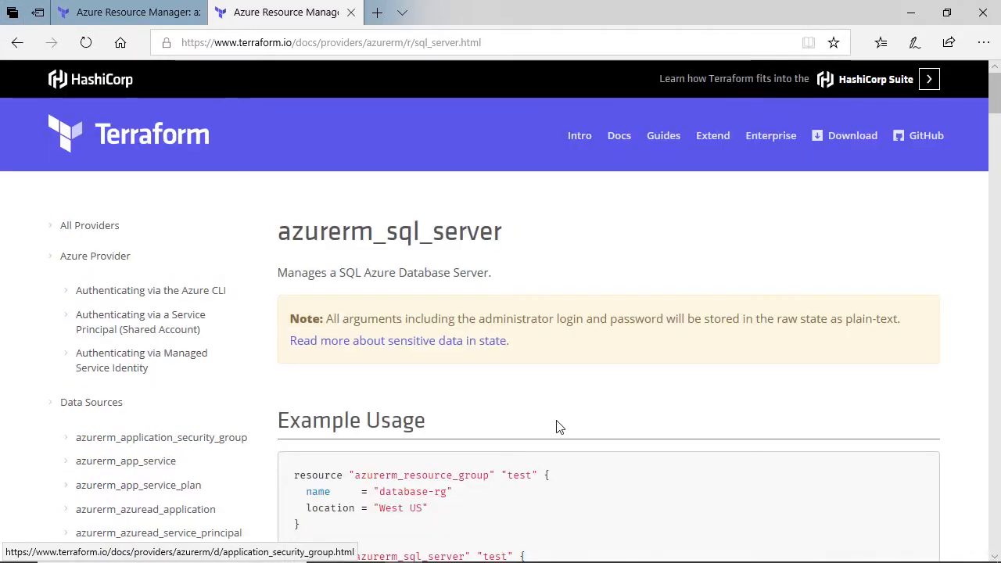
{"action": "scroll", "scroll_direction": "down", "scroll_amount": 3}
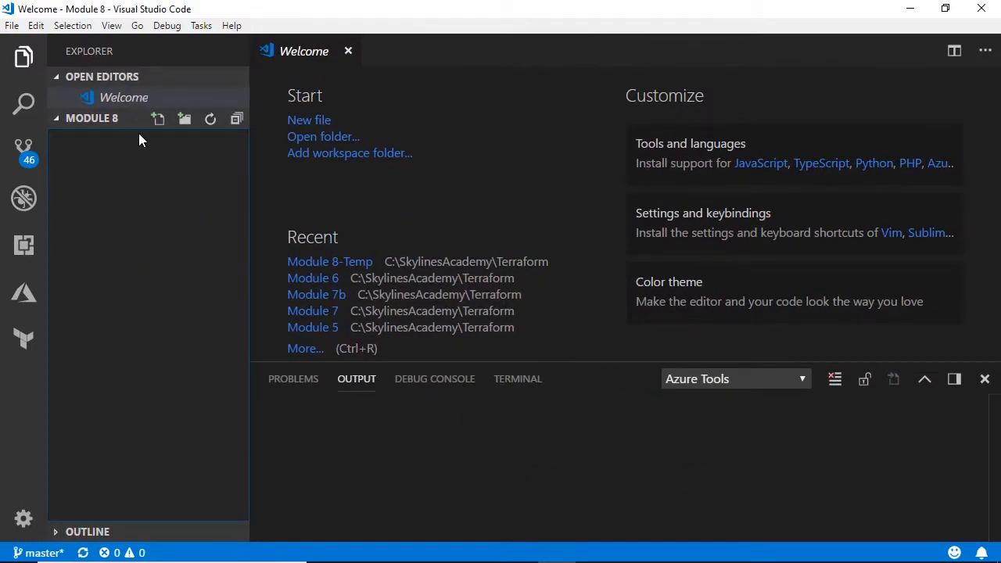
Create dbcode.tf in the MODULE 8 folder from the Explorer pane.
{"action": "left_click", "coordinate": [157, 118]}
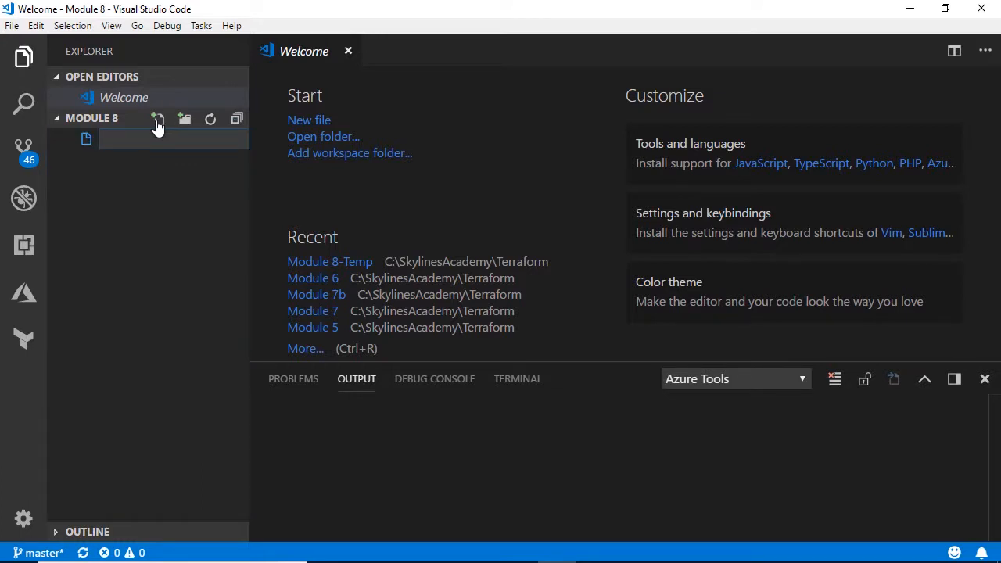
{"action": "type", "text": "dbcode.t"}
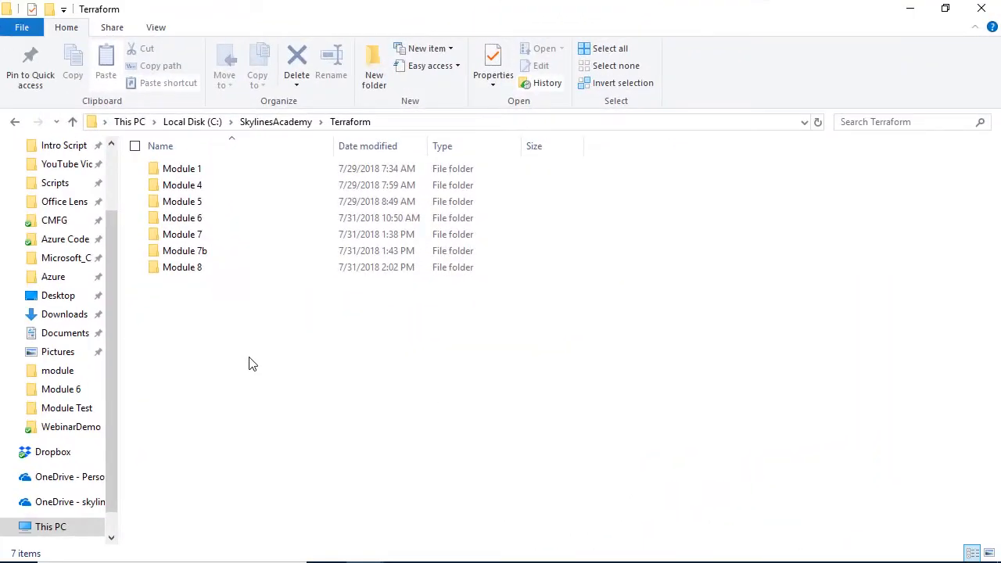
Copy main.tf, terraform.tfvars and variables.tf from Module 6 into Module 8.
{"action": "left_click", "coordinate": [181, 217]}
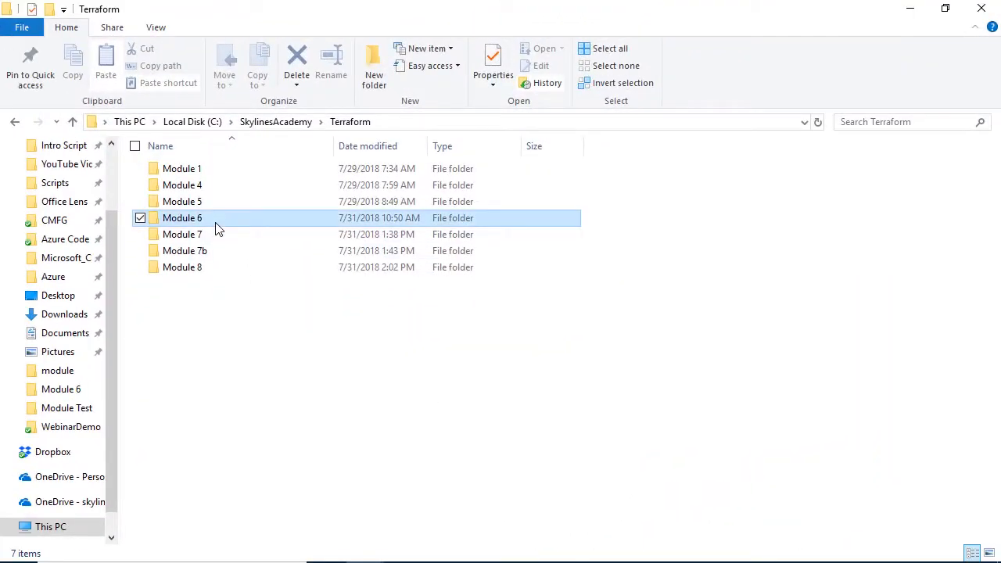
{"action": "double_click", "coordinate": [182, 217]}
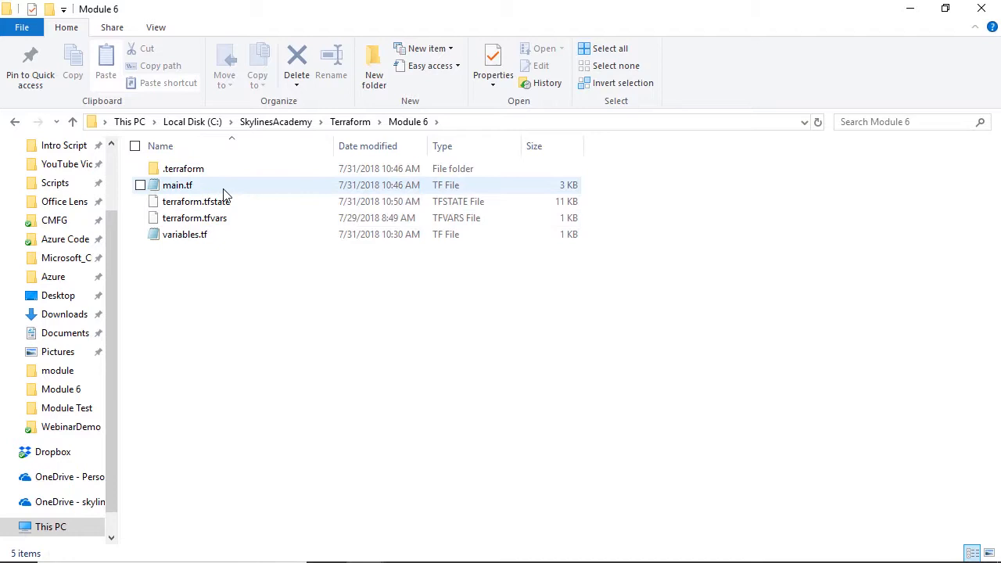
{"action": "double_click", "coordinate": [177, 184]}
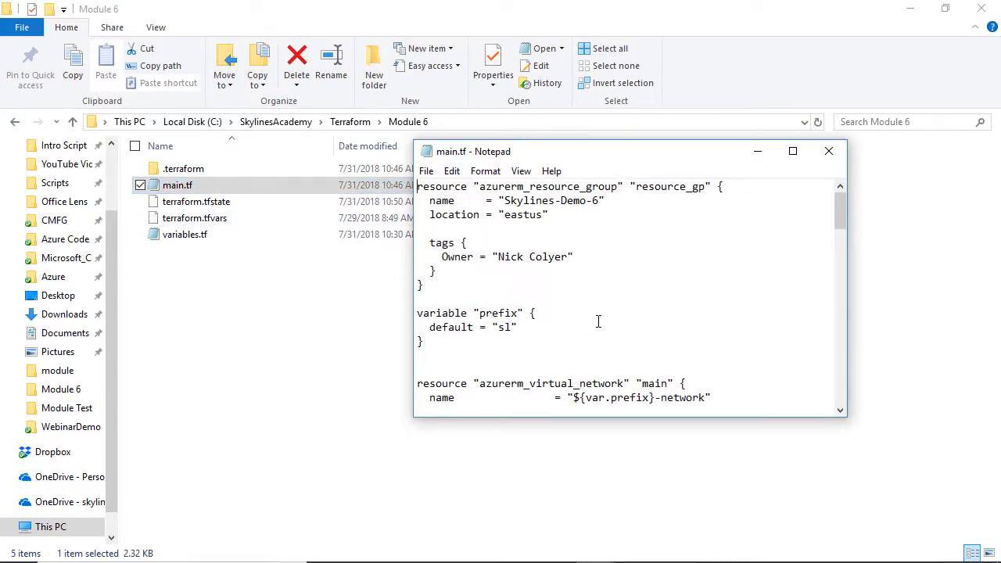
{"action": "left_click", "coordinate": [828, 151]}
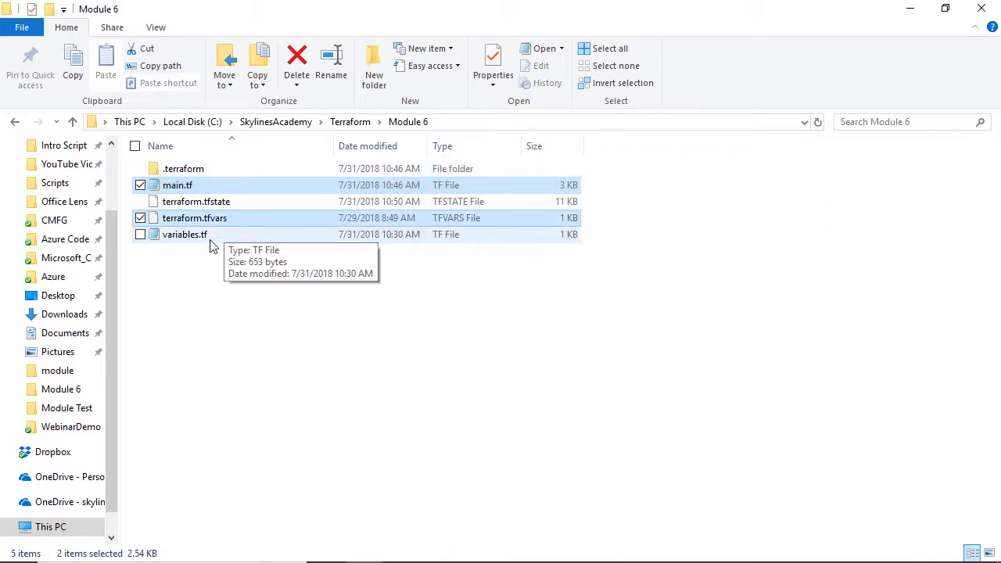
{"action": "left_click", "coordinate": [140, 235]}
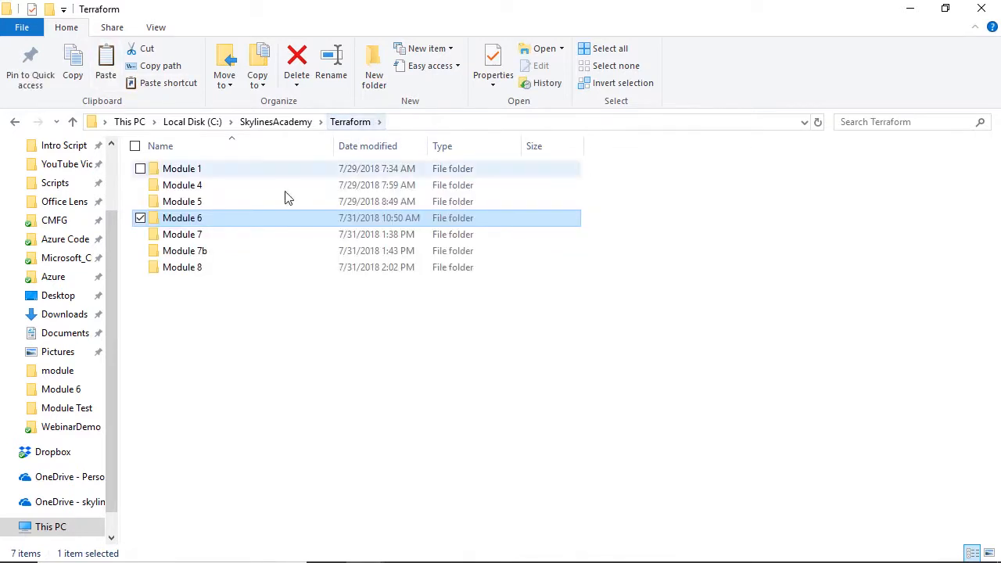
{"action": "double_click", "coordinate": [182, 267]}
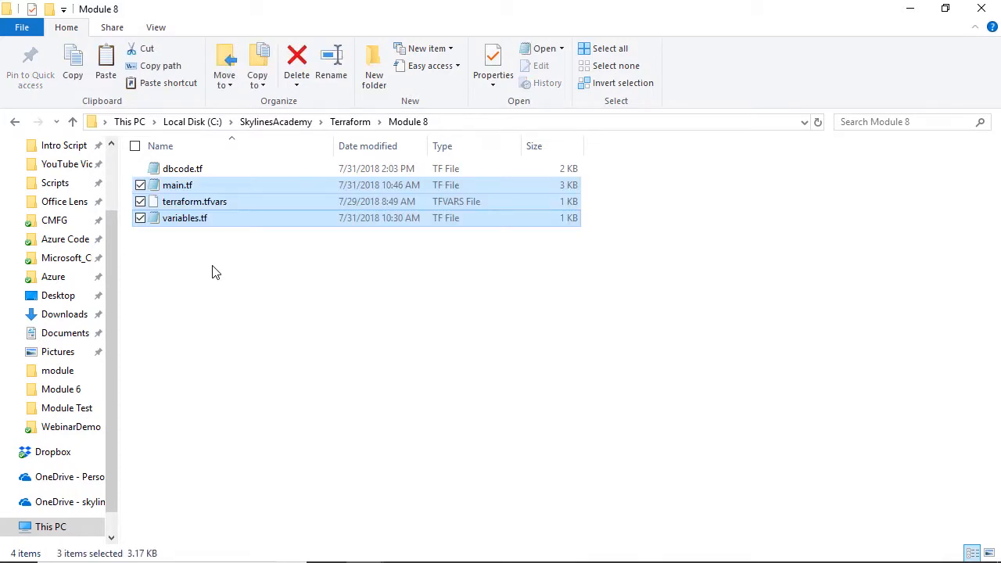
{"action": "double_click", "coordinate": [182, 168]}
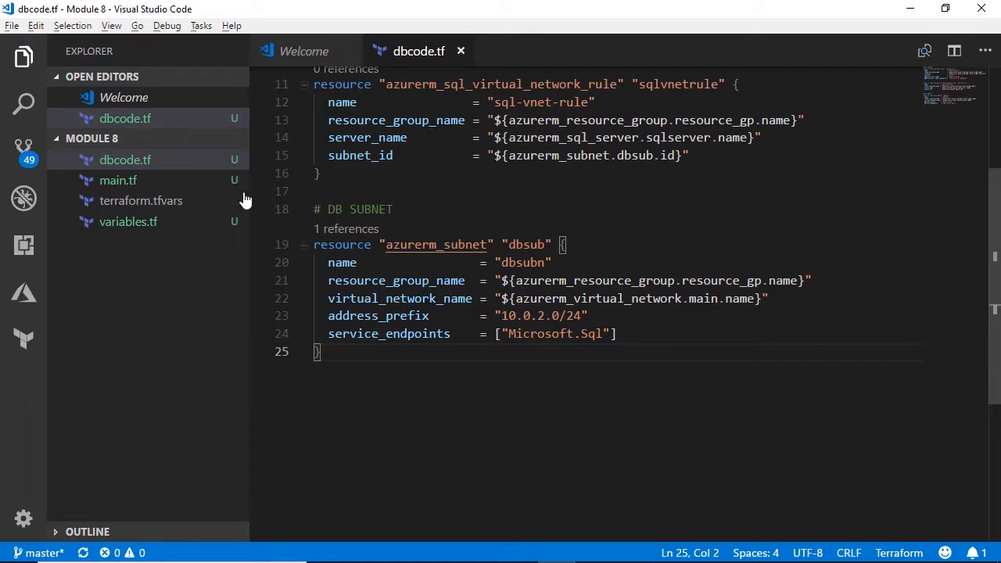
Set the Owner tag to "Nick Colyer" in main.tf, then view dbcode.tf's SQL resources.
{"action": "left_click", "coordinate": [117, 180]}
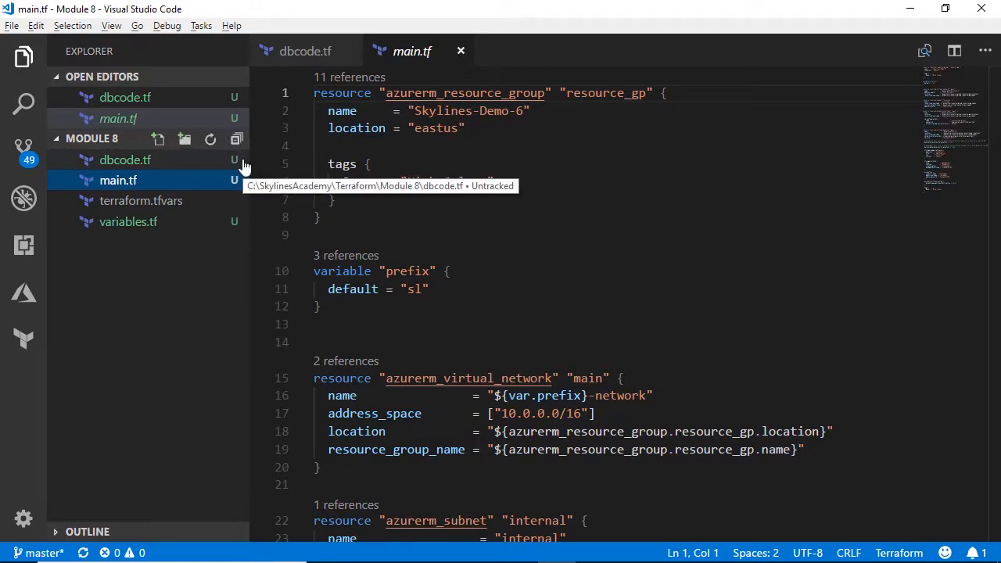
{"action": "type", "text": "Owner = \"Nick Colyer\""}
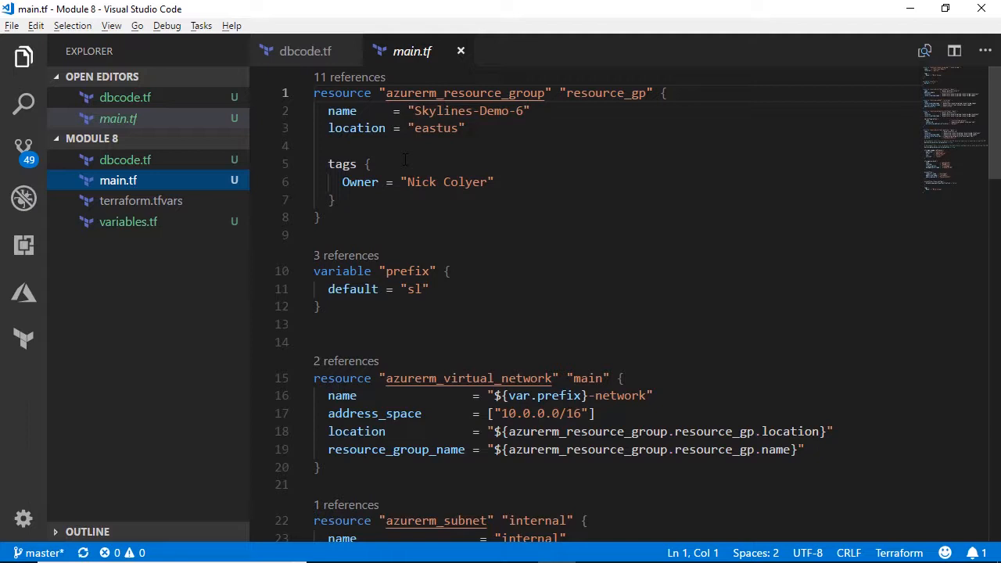
{"action": "left_click", "coordinate": [125, 159]}
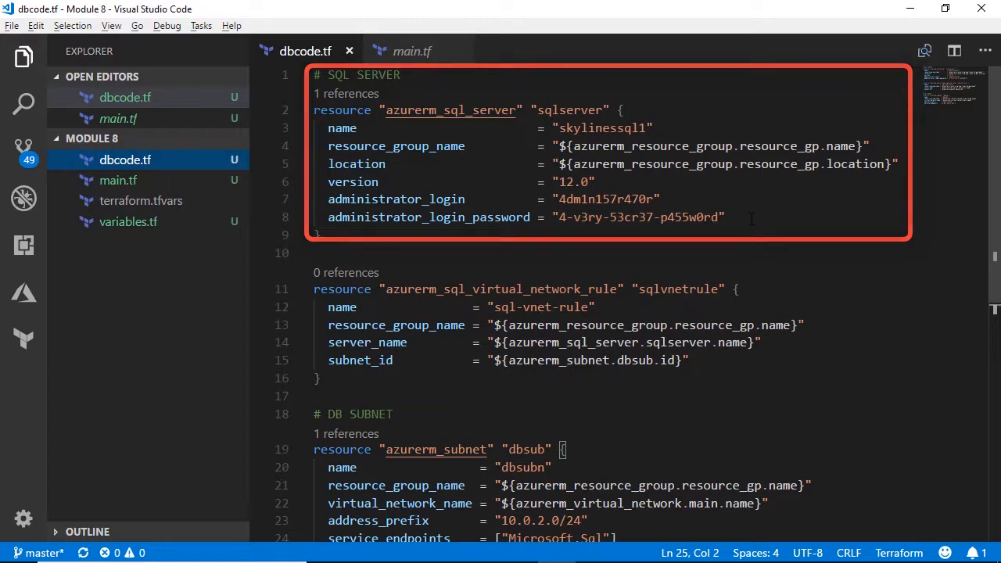
{"action": "scroll", "scroll_direction": "down", "scroll_amount": 3}
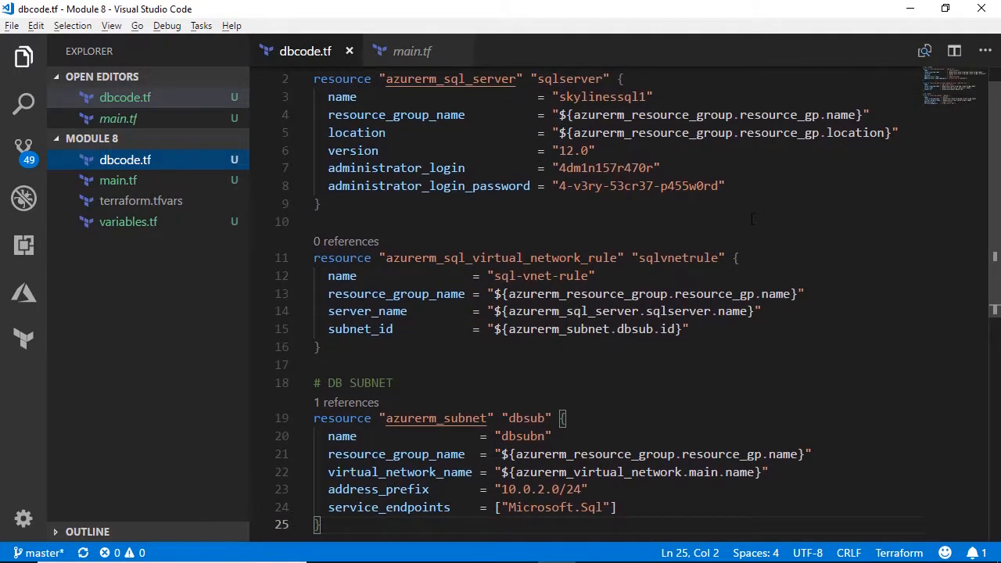
{"action": "scroll", "scroll_direction": "down", "scroll_amount": 3}
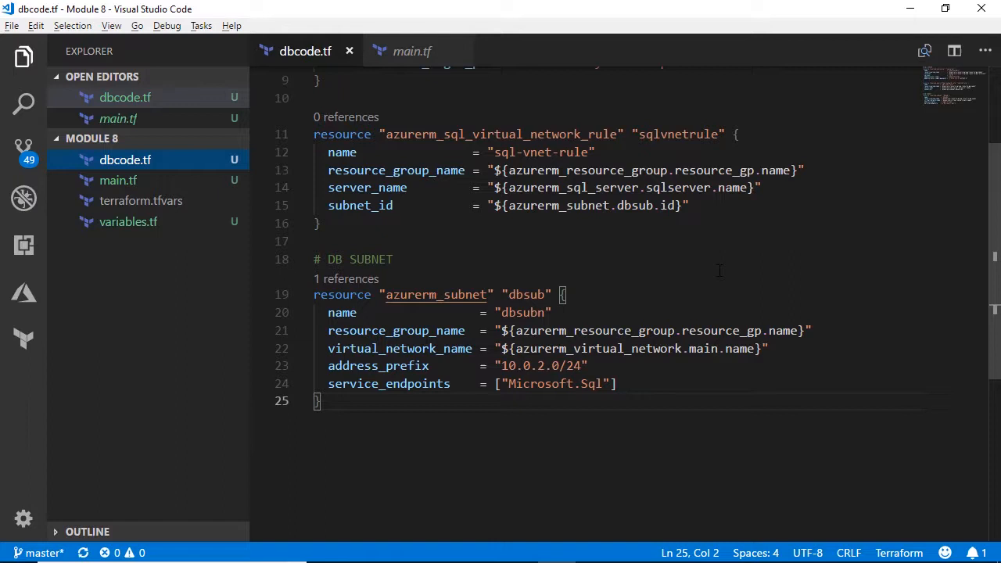
{"action": "scroll", "scroll_direction": "down", "scroll_amount": 3}
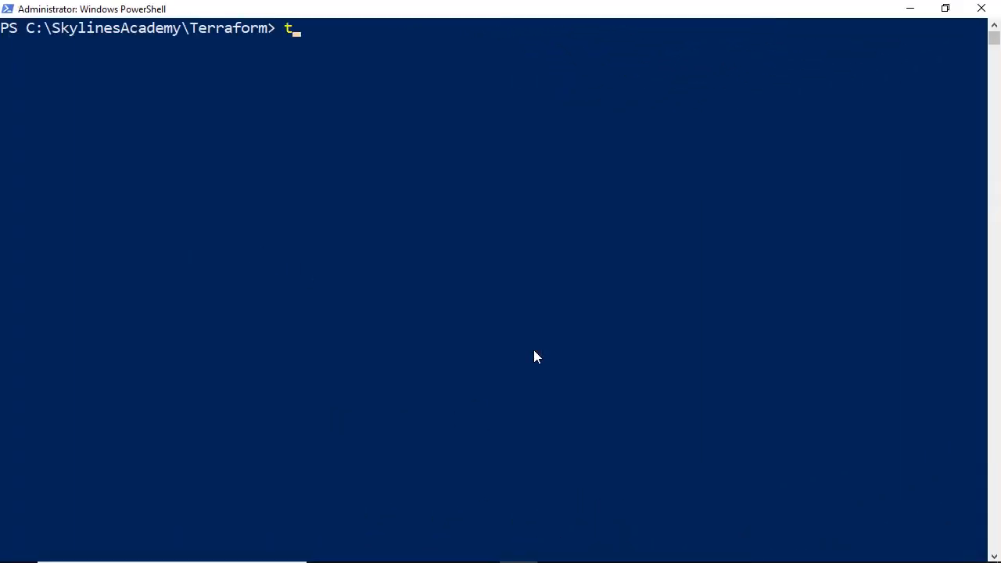
Change into the module folder and run terraform init to install the azurerm provider.
{"action": "type", "text": "cd"}
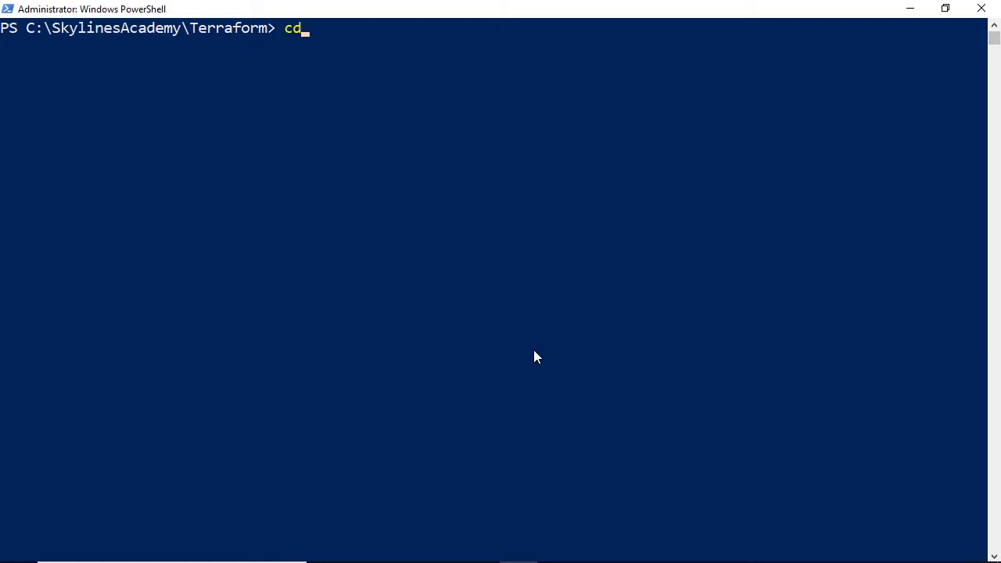
{"action": "type", "text": "'.\\Module 6\\'"}
{"action": "type", "text": "terraform ini"}
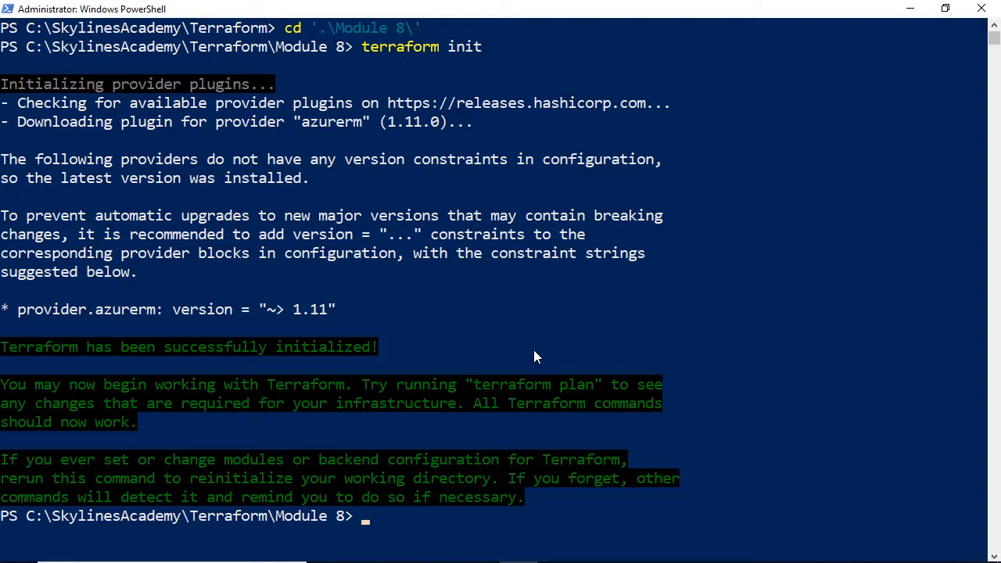
{"action": "type", "text": "t"}
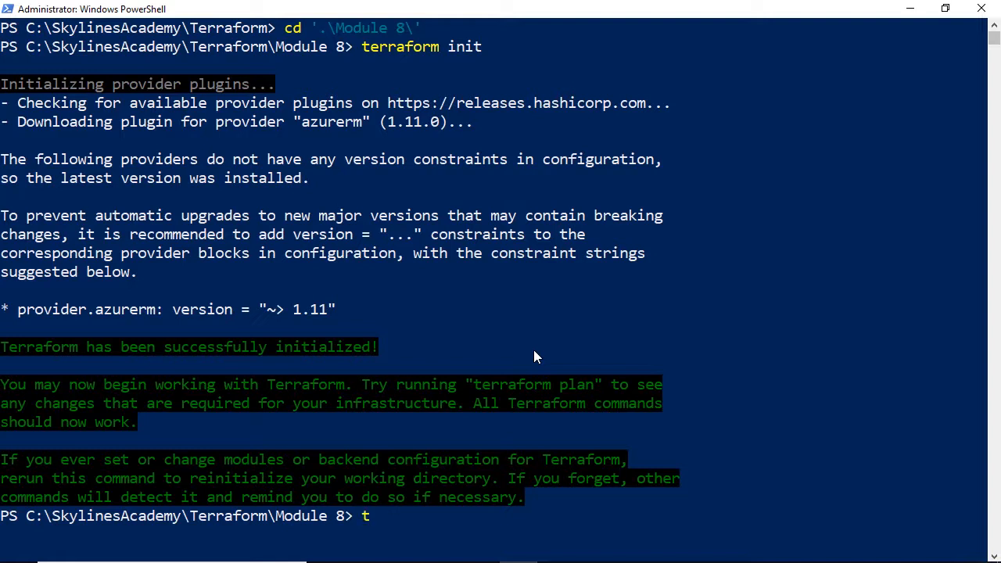
Run terraform apply and review the planned sqlserver, sqlvnetrule and dbsub resources.
{"action": "type", "text": "erraf"}
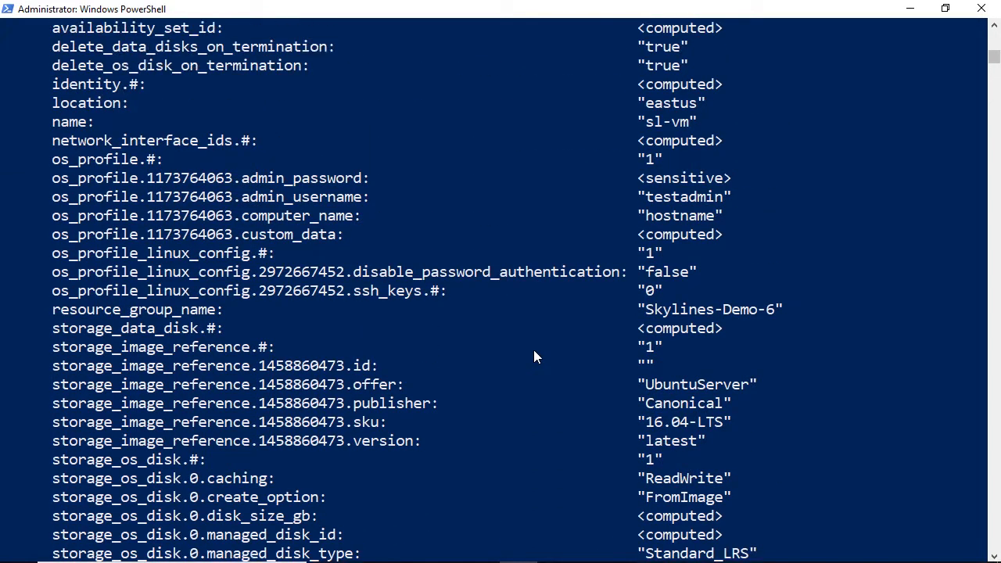
{"action": "scroll", "scroll_direction": "down", "scroll_amount": 3}
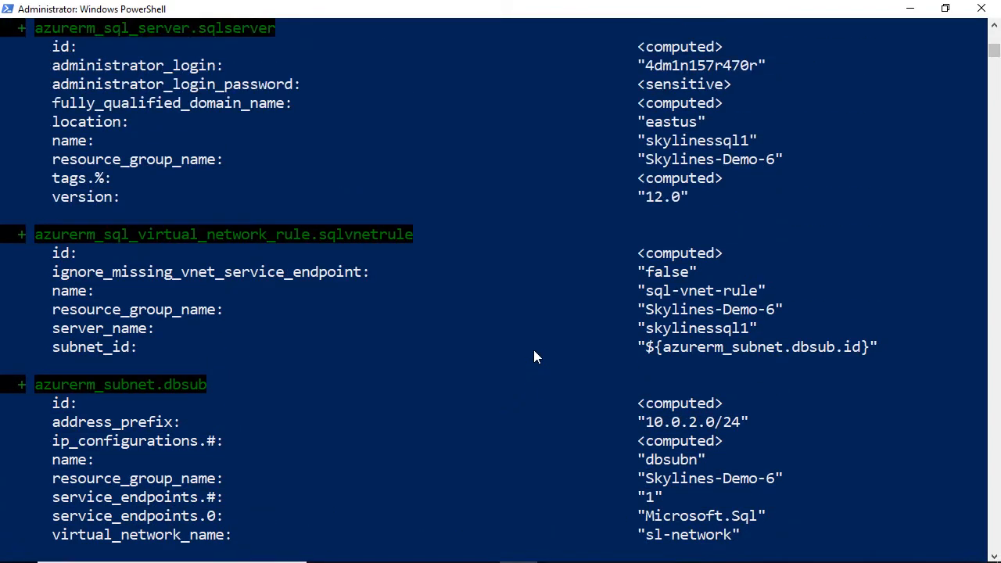
{"action": "scroll", "scroll_direction": "down", "scroll_amount": 3}
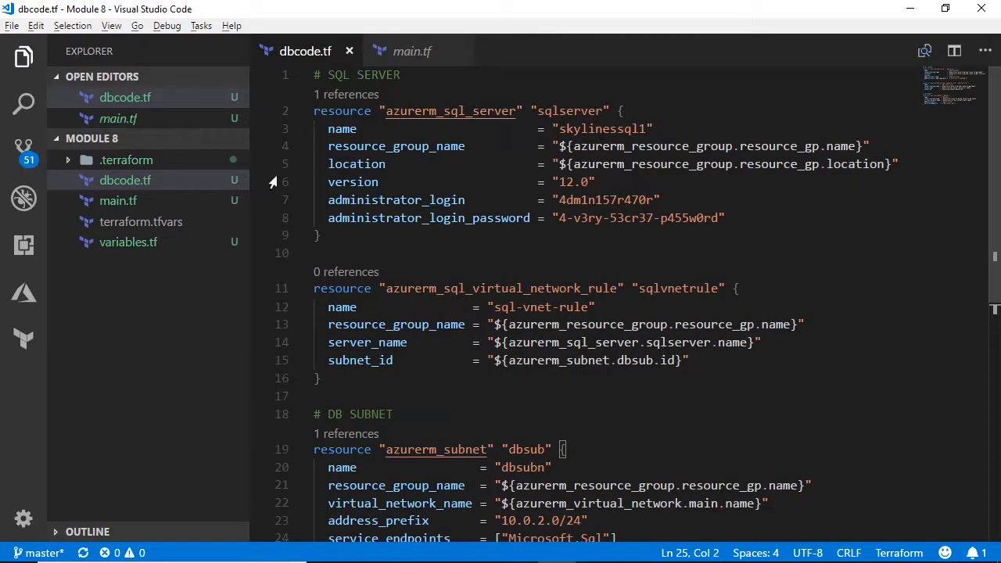
Change the main.tf resource group name to Skylines-Demo-8 and save.
{"action": "left_click", "coordinate": [412, 51]}
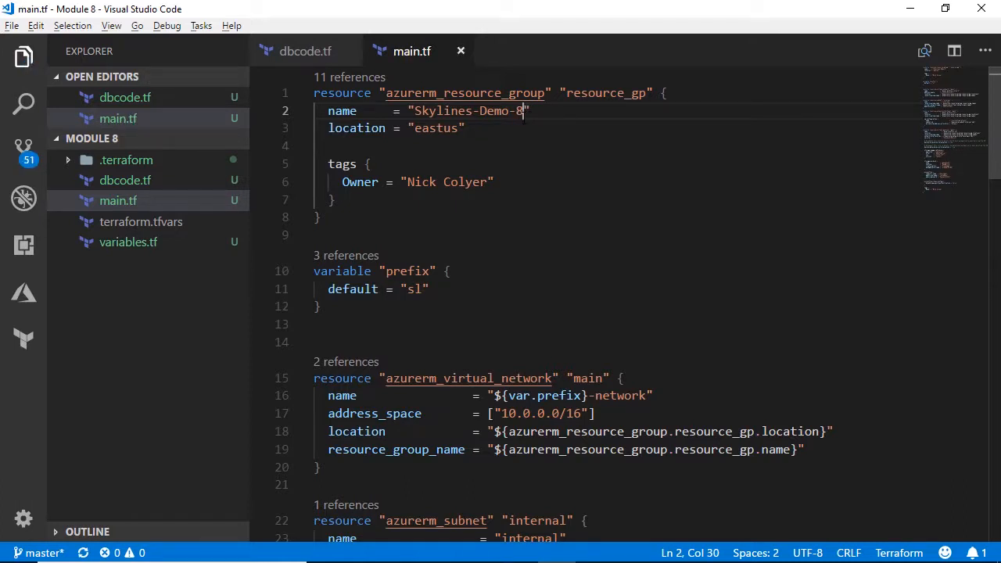
{"action": "key", "text": "alt+tab"}
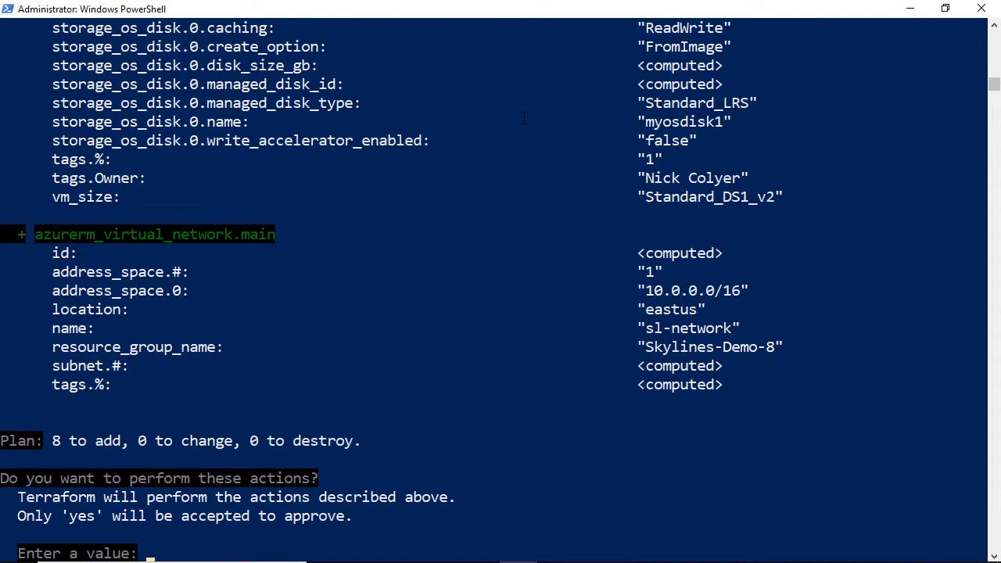
Confirm the 8-resource apply with 'yes' and follow the creation output.
{"action": "type", "text": "yes"}
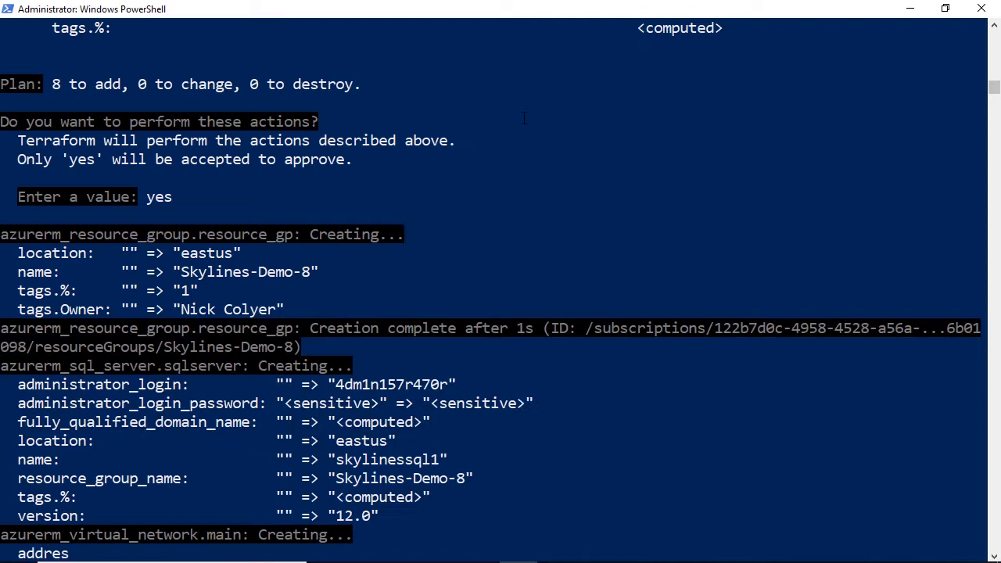
{"action": "scroll", "scroll_direction": "down", "scroll_amount": 3}
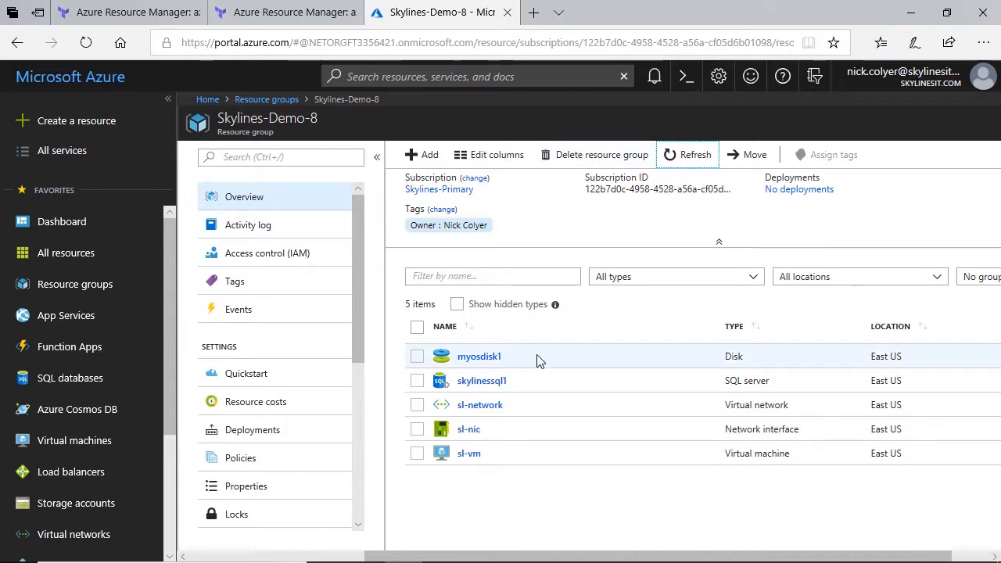
{"action": "mouse_move", "coordinate": [544, 388]}
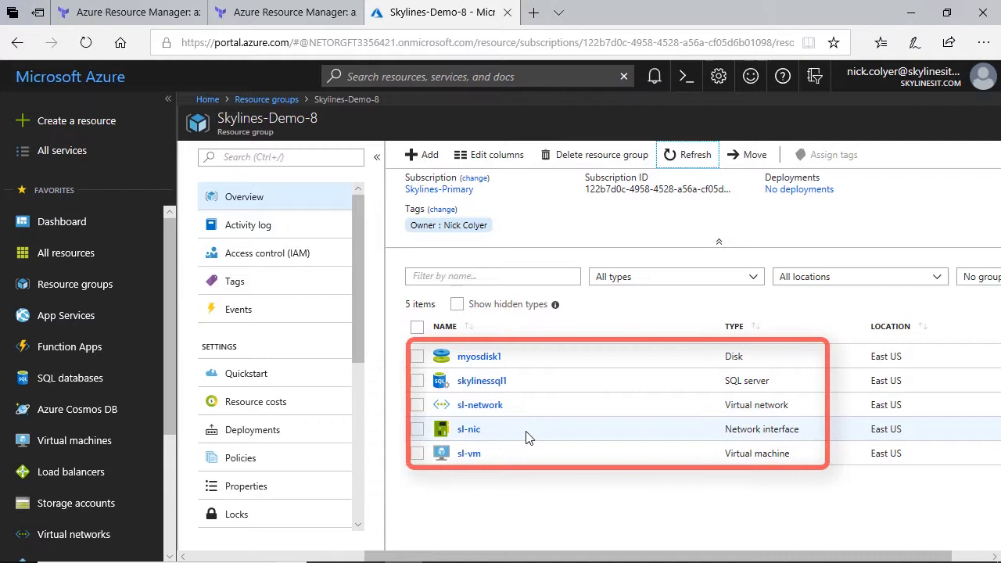
{"action": "mouse_move", "coordinate": [520, 457]}
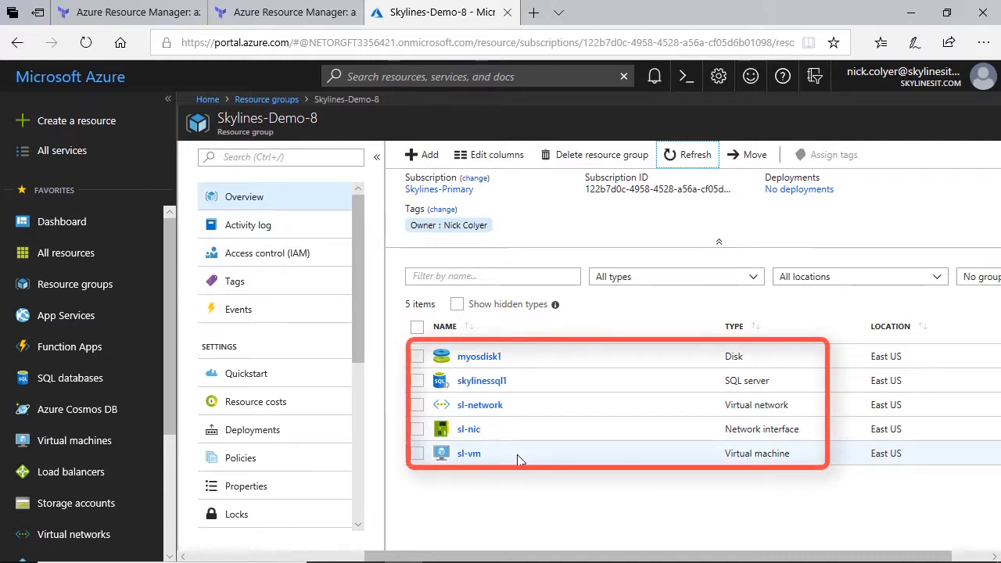
{"action": "mouse_move", "coordinate": [540, 229]}
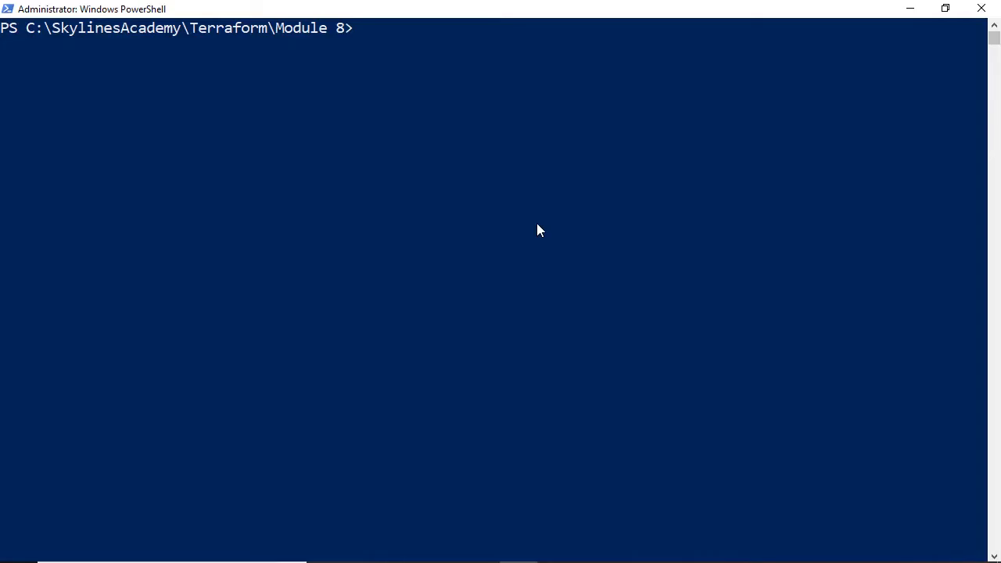
Run terraform graph to print the Module 8 resource dependency graph.
{"action": "type", "text": "terr"}
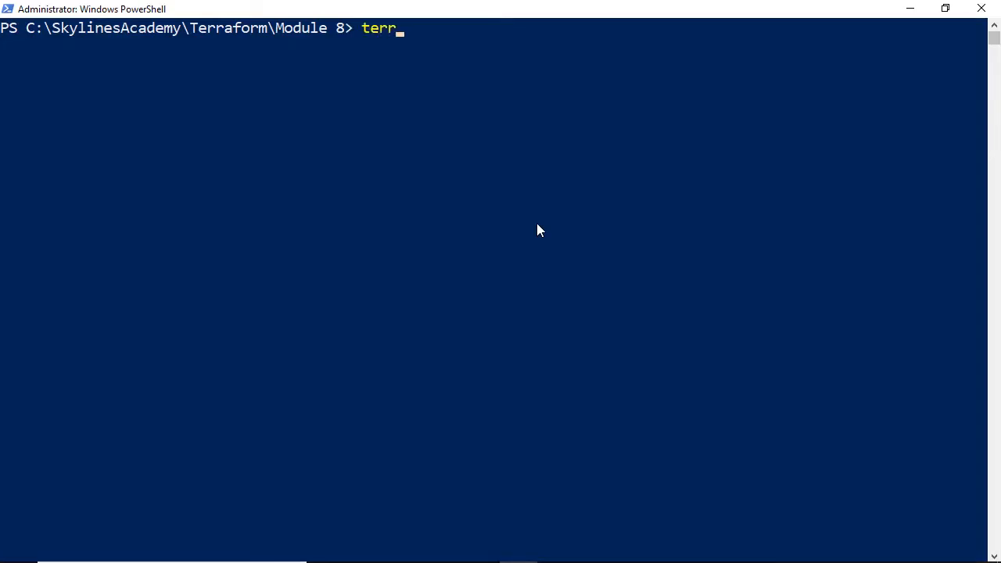
{"action": "type", "text": "aform grap"}
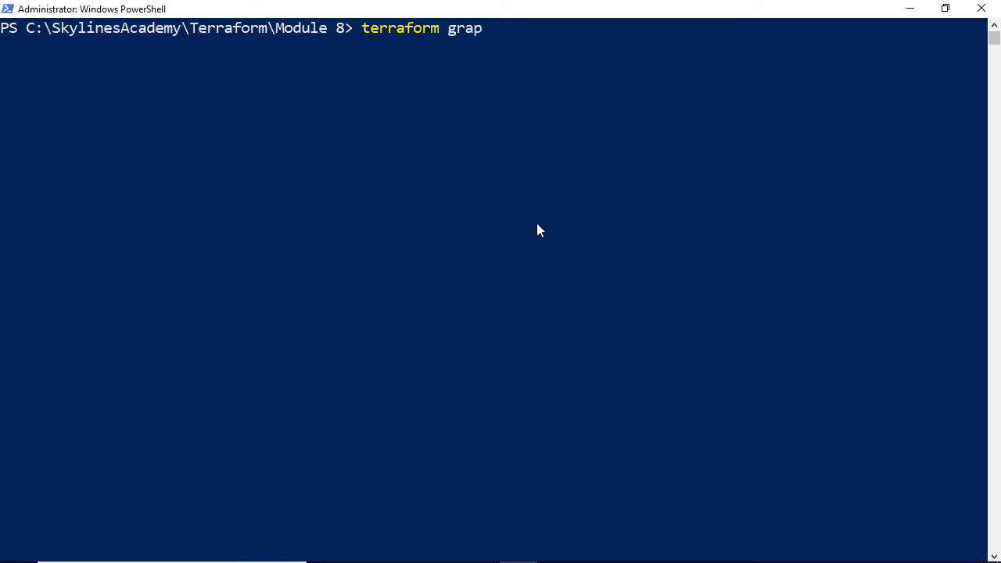
{"action": "type", "text": "h"}
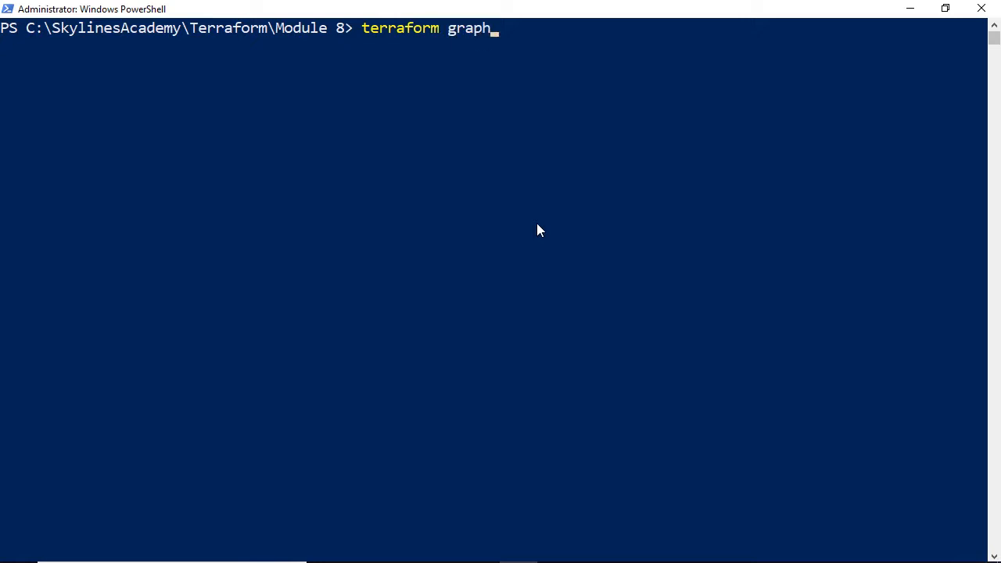
{"action": "key", "text": "Enter"}
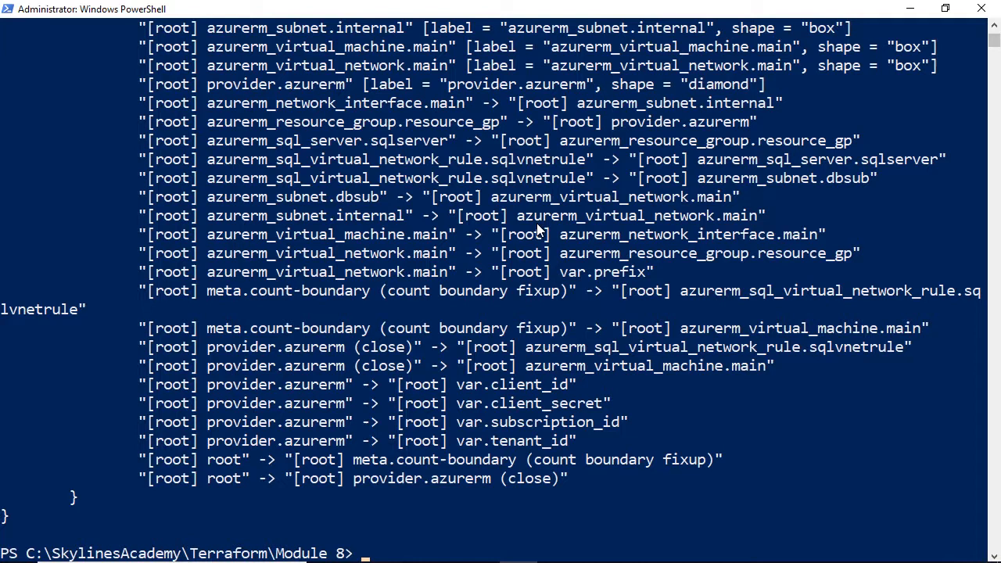
{"action": "mouse_move", "coordinate": [867, 479]}
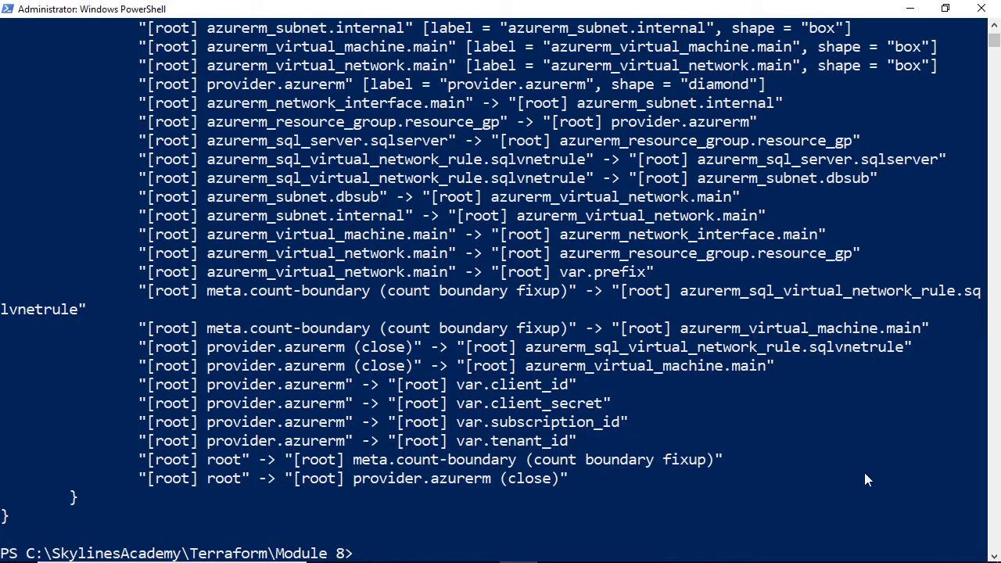
{"action": "mouse_move", "coordinate": [873, 484]}
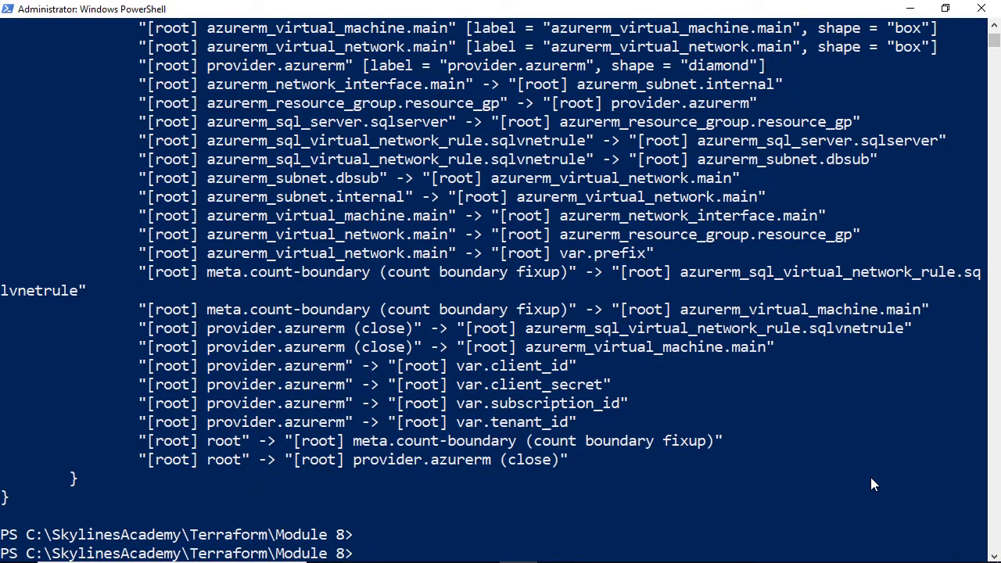
Run terraform destroy and confirm 'yes' to remove all eight Module 8 resources.
{"action": "type", "text": "terraform destro"}
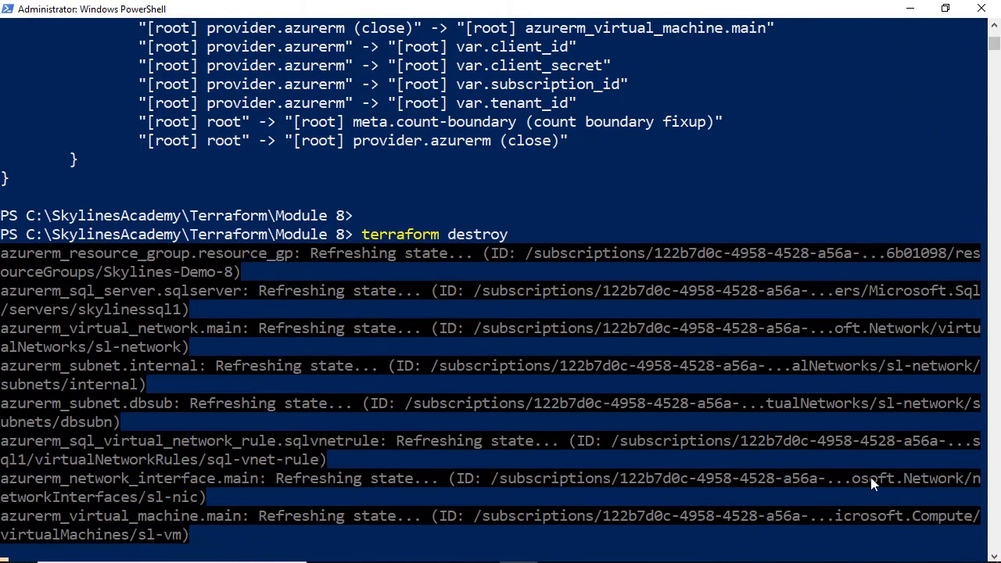
{"action": "type", "text": "yes"}
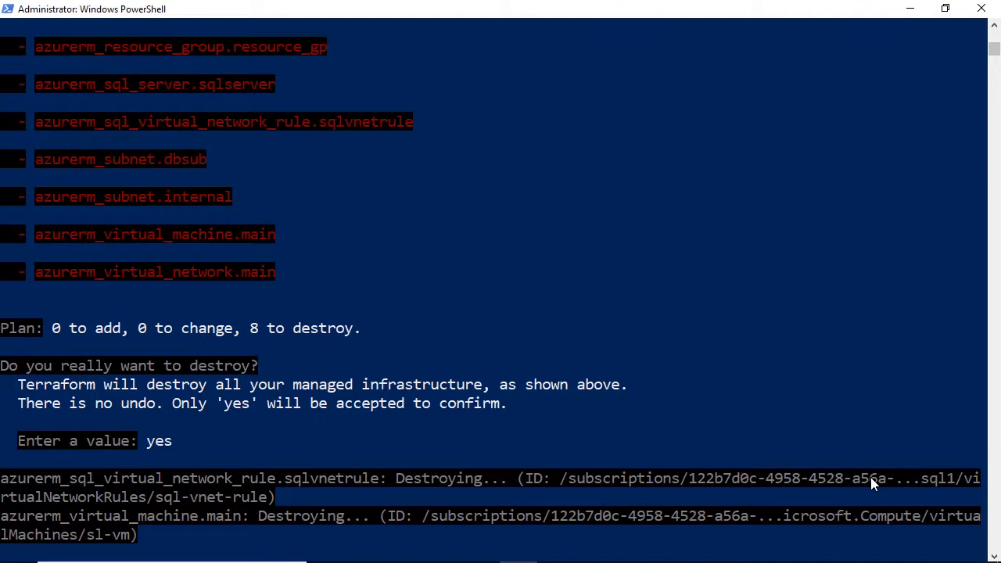
{"action": "scroll", "scroll_direction": "down", "scroll_amount": 3}
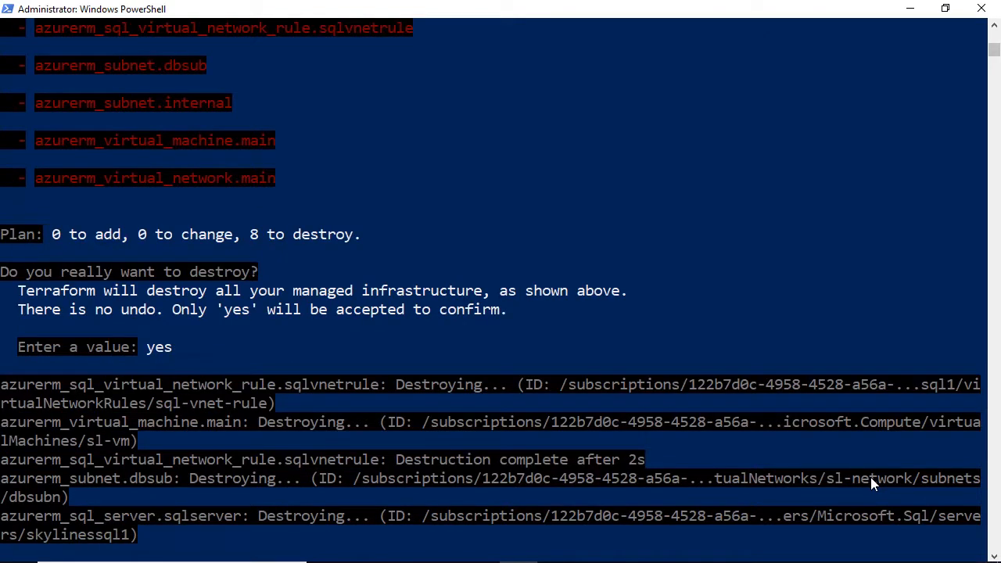